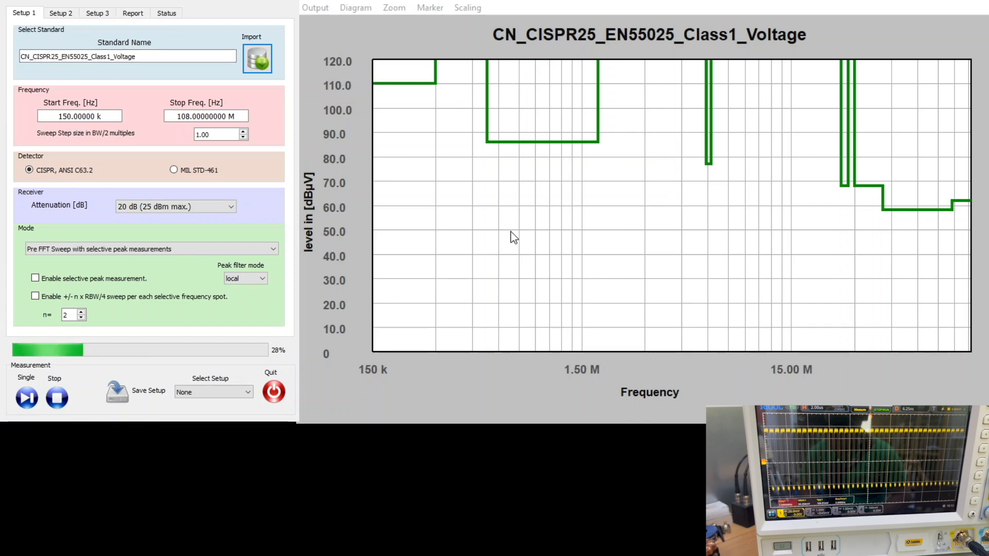
mouse_move(510, 231)
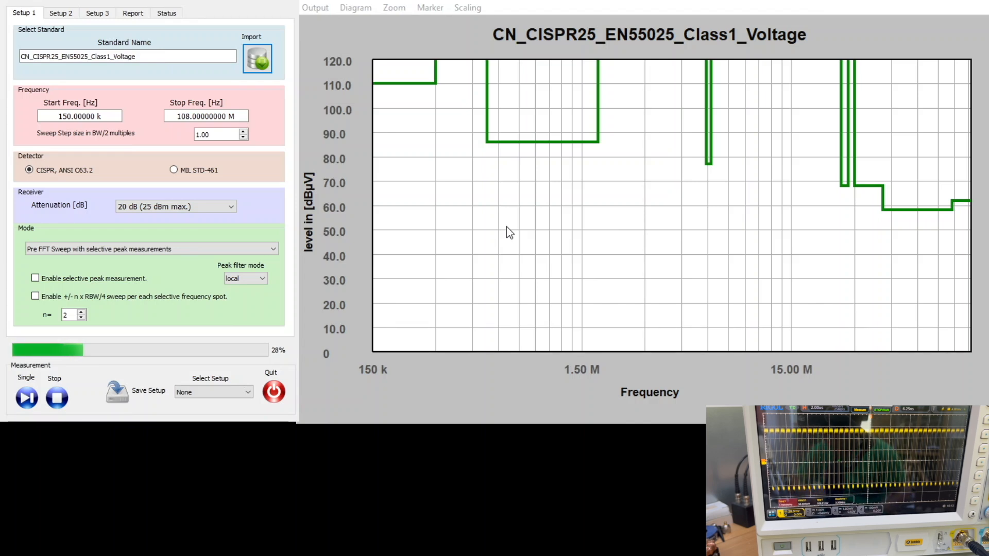
mouse_move(420, 93)
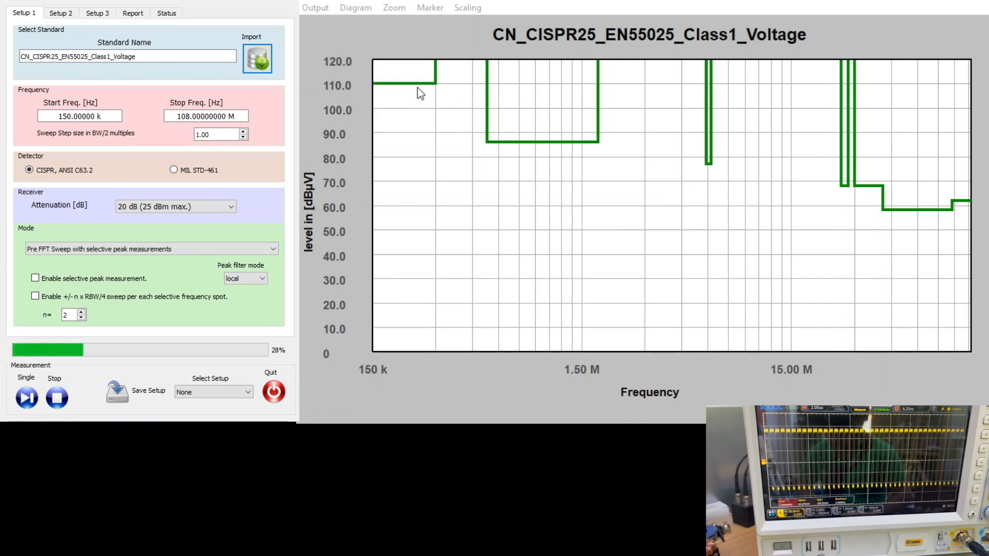
mouse_move(321, 241)
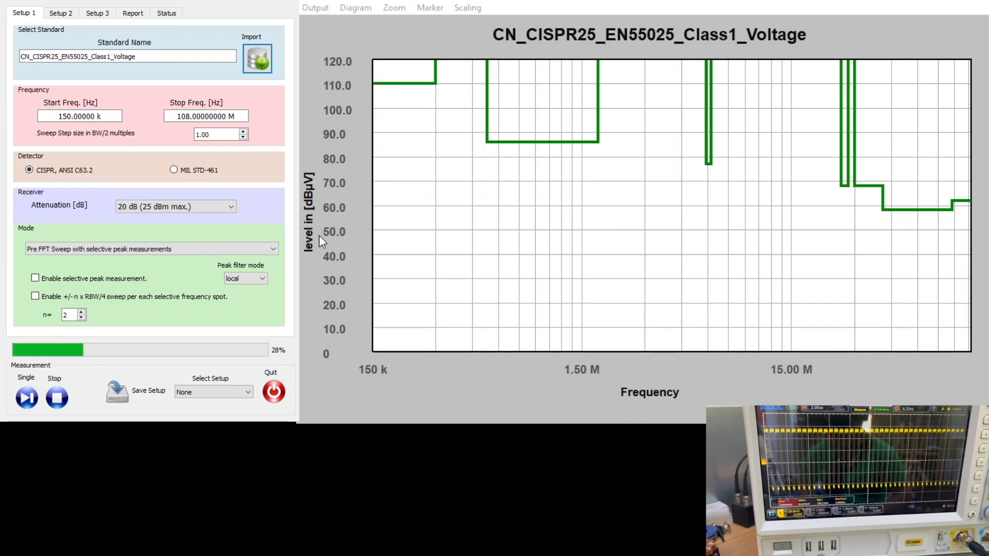
mouse_move(309, 253)
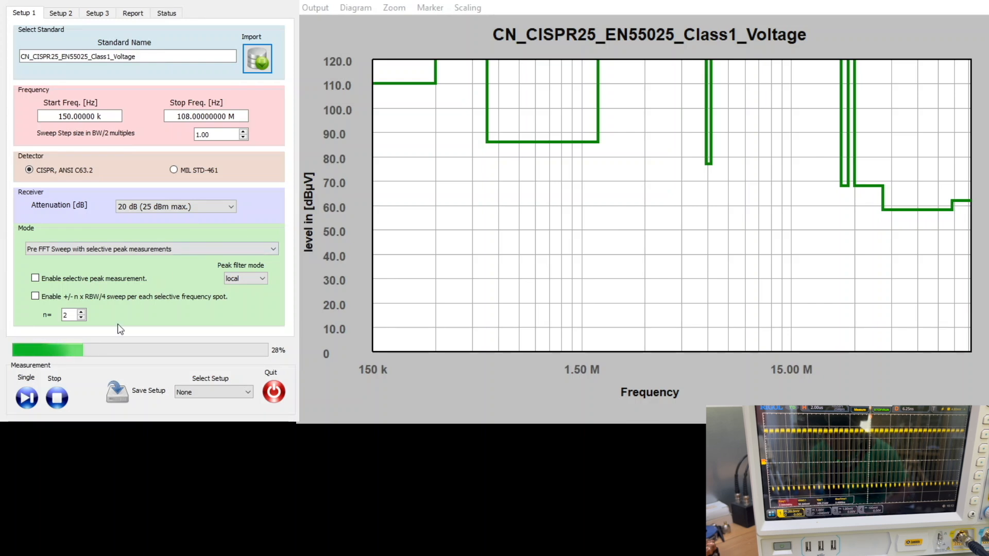
Step: Run a single emissions sweep from 150 kHz to 108 MHz with fixed-frequency switching
click(27, 398)
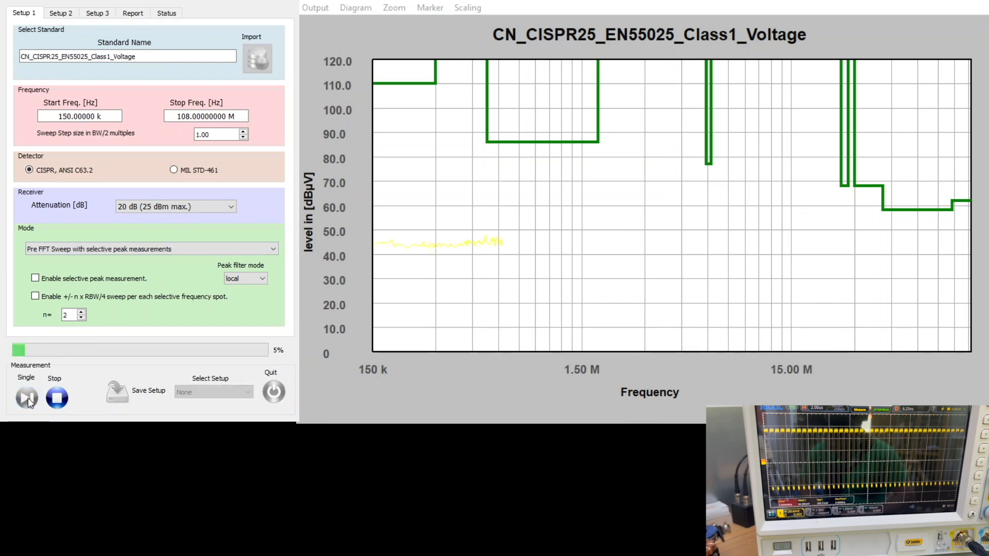
click(26, 397)
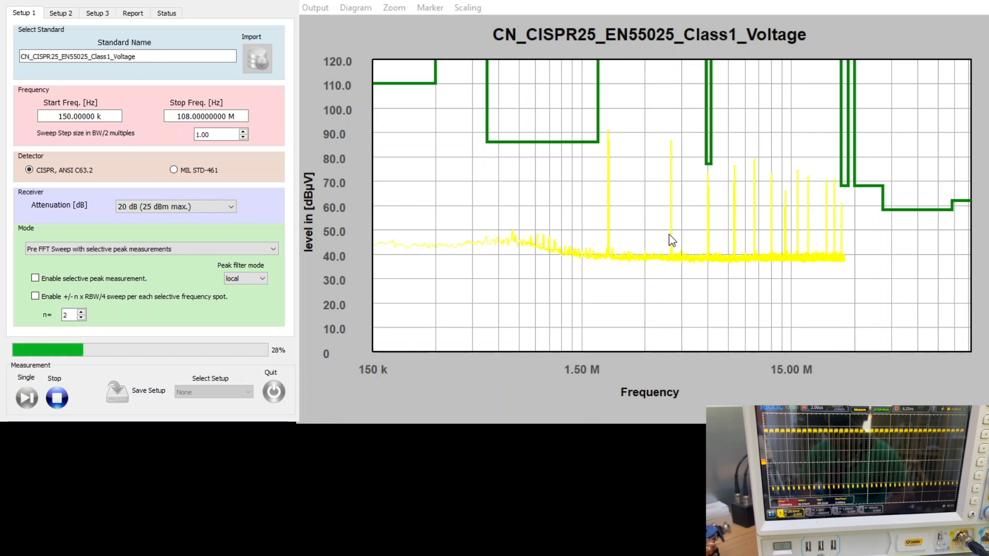
mouse_move(760, 265)
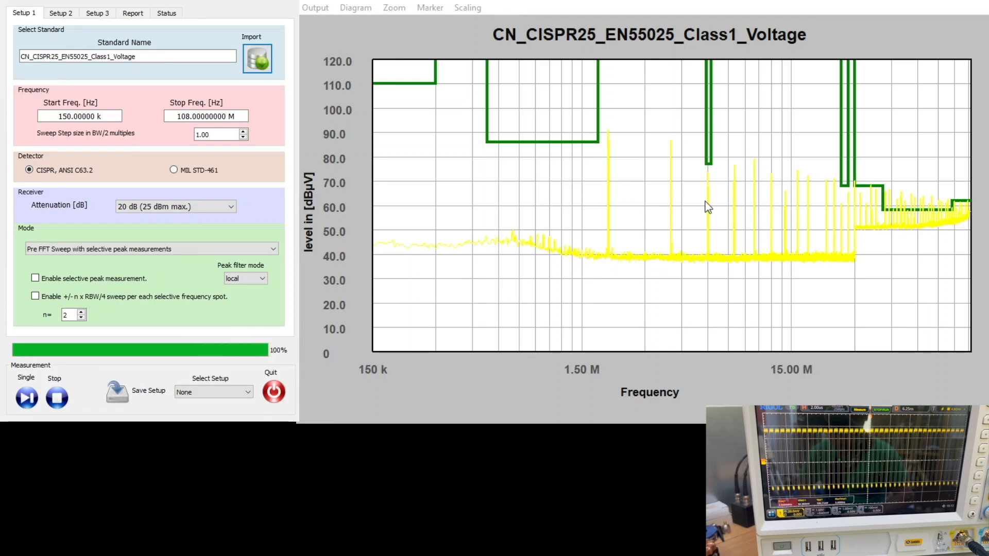
mouse_move(737, 214)
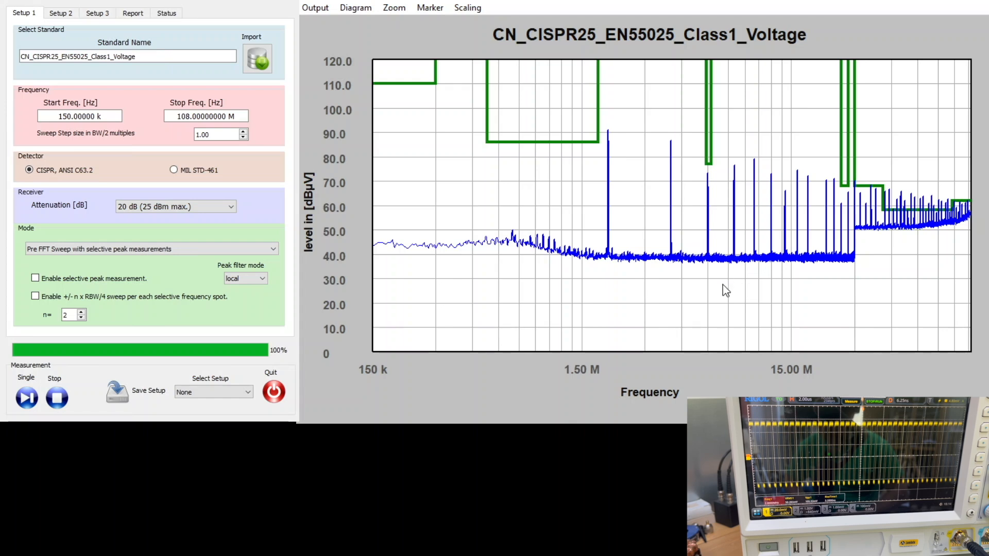
mouse_move(518, 317)
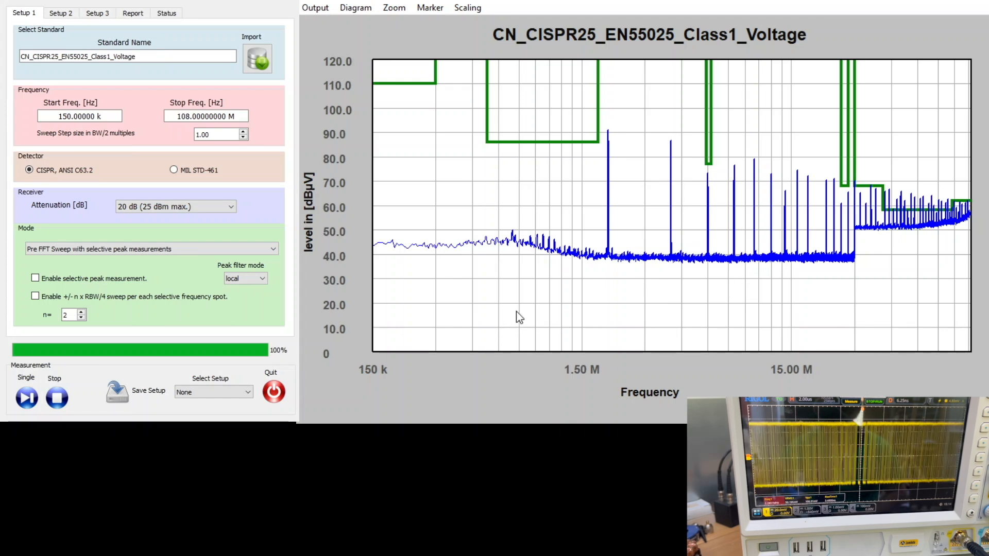
mouse_move(185, 344)
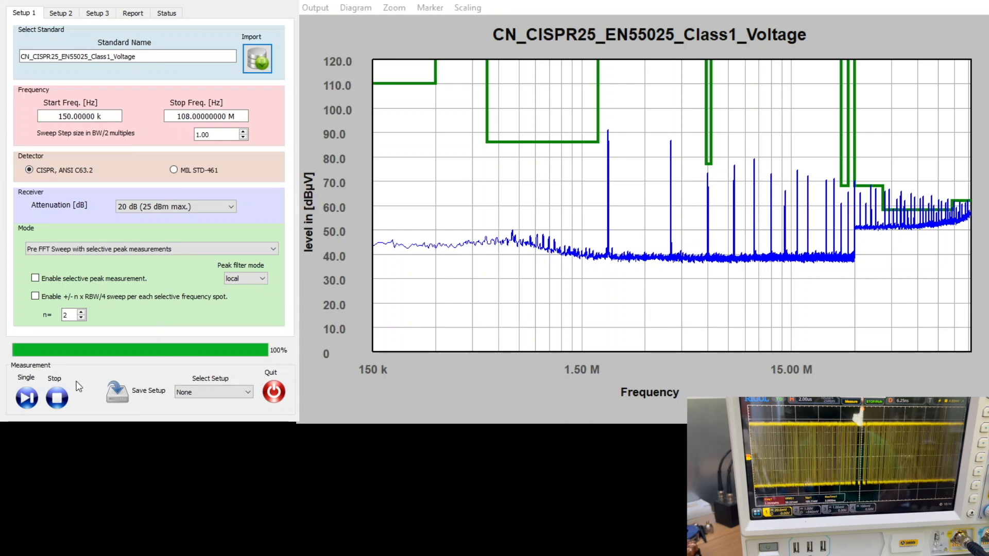
Step: Run a single sweep again to capture the spread-spectrum emission trace
click(27, 398)
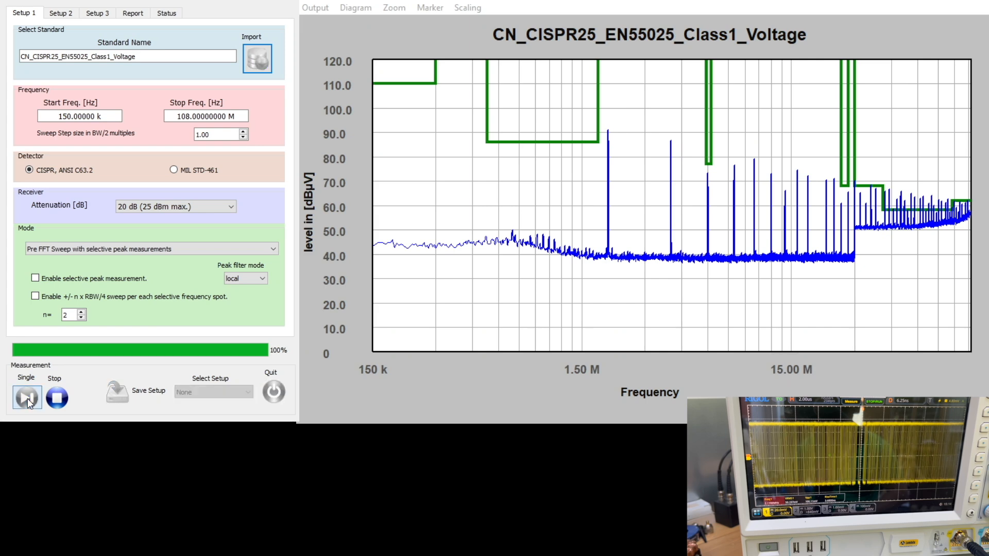
click(26, 398)
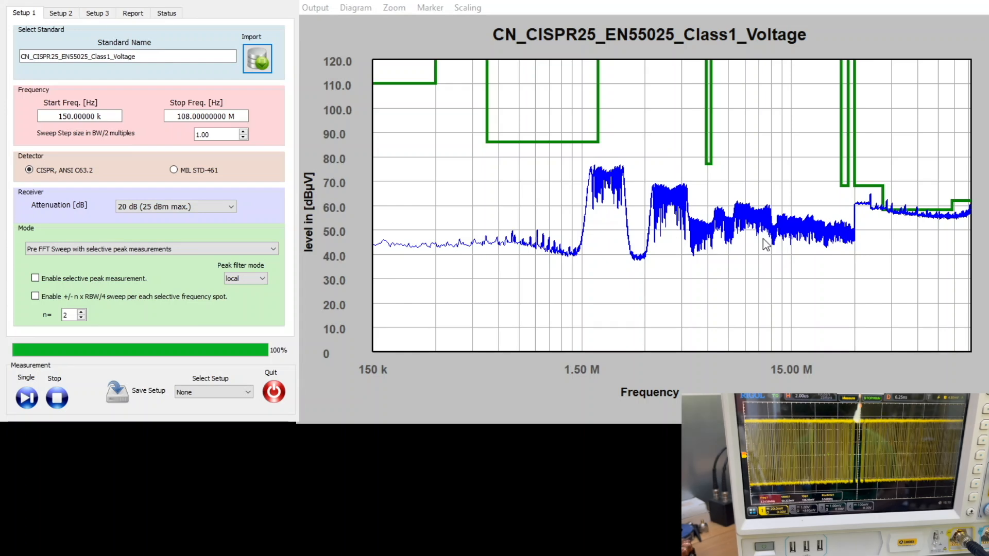
click(354, 7)
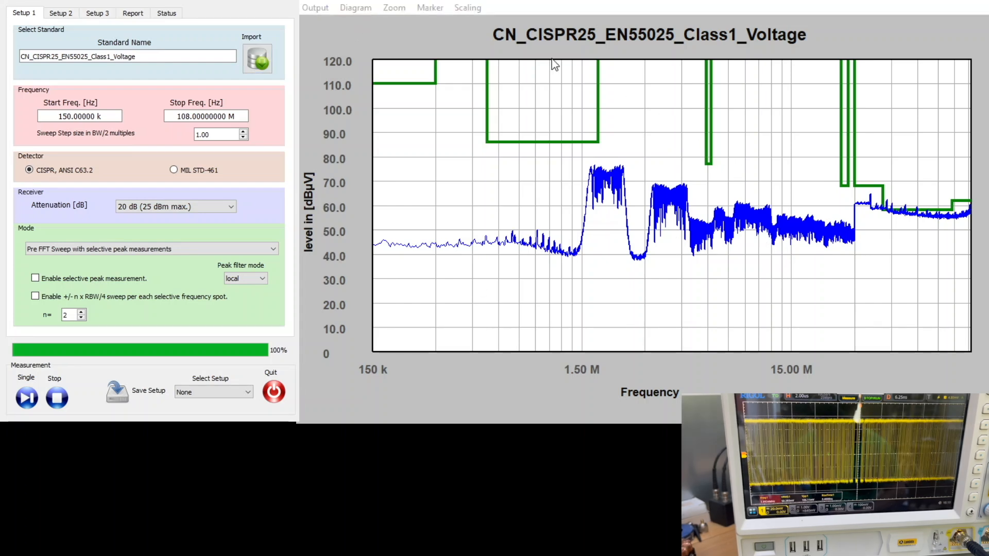
mouse_move(680, 153)
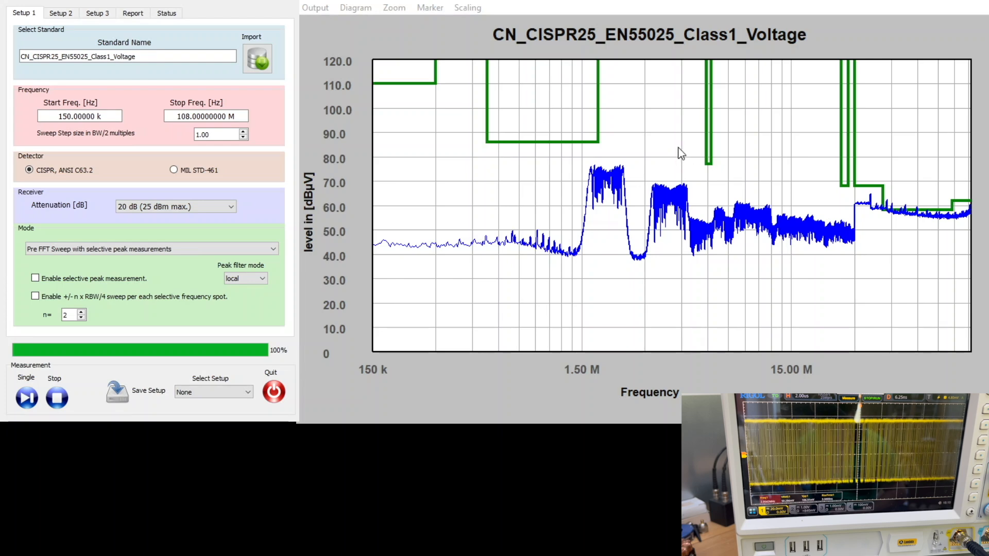
mouse_move(513, 204)
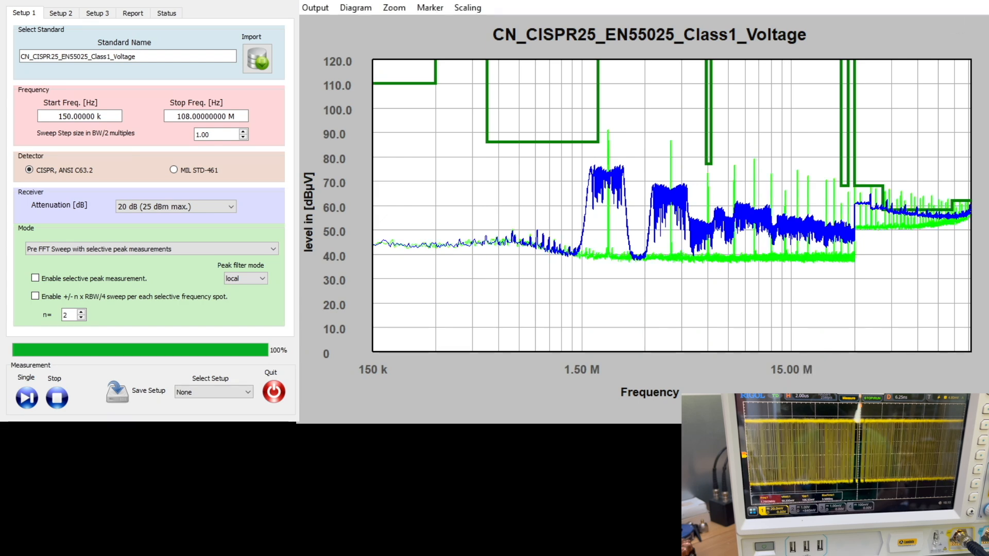
mouse_move(591, 268)
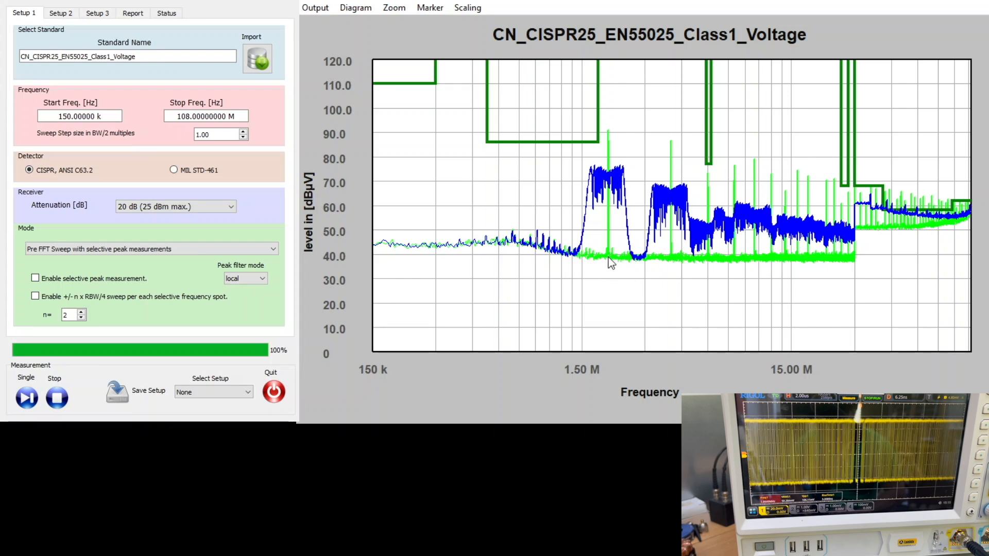
mouse_move(643, 264)
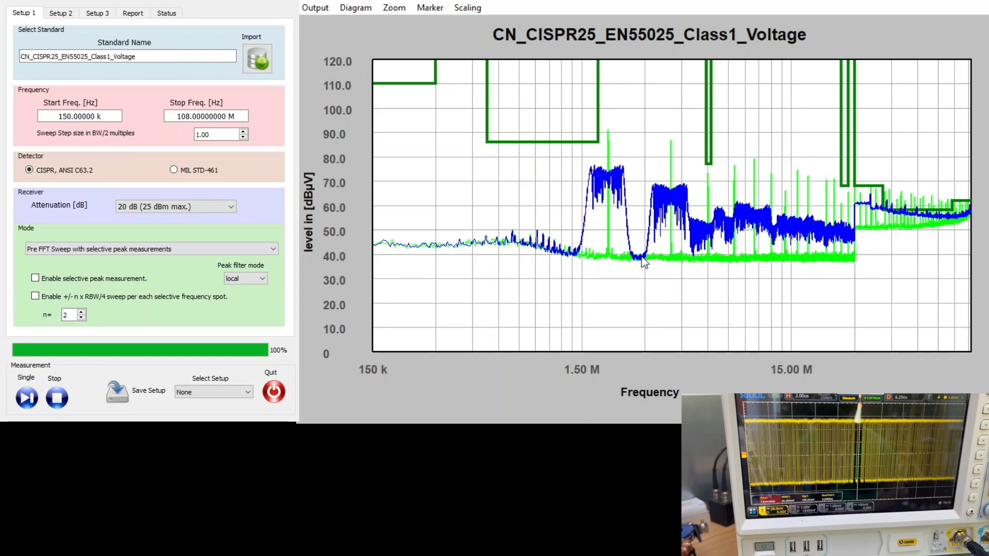
mouse_move(742, 199)
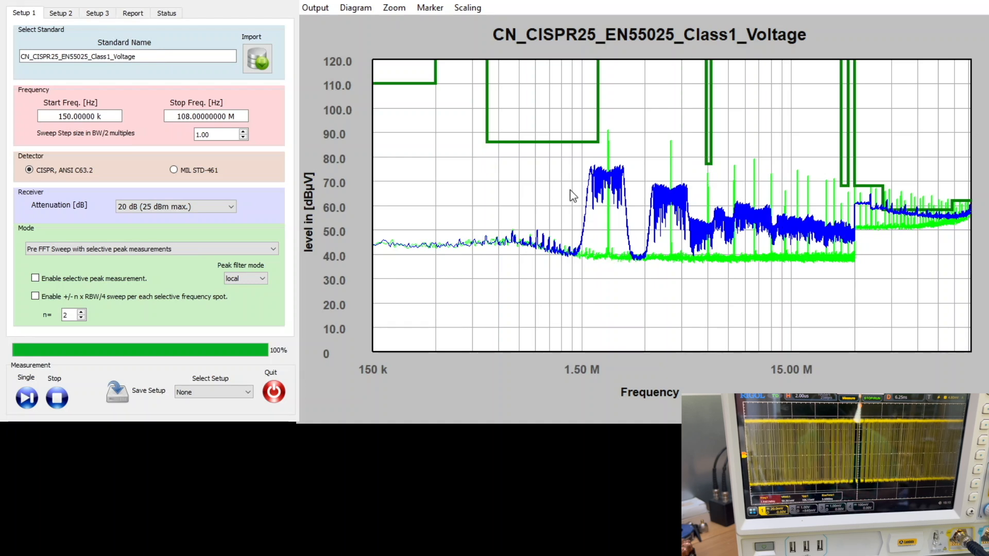
mouse_move(600, 176)
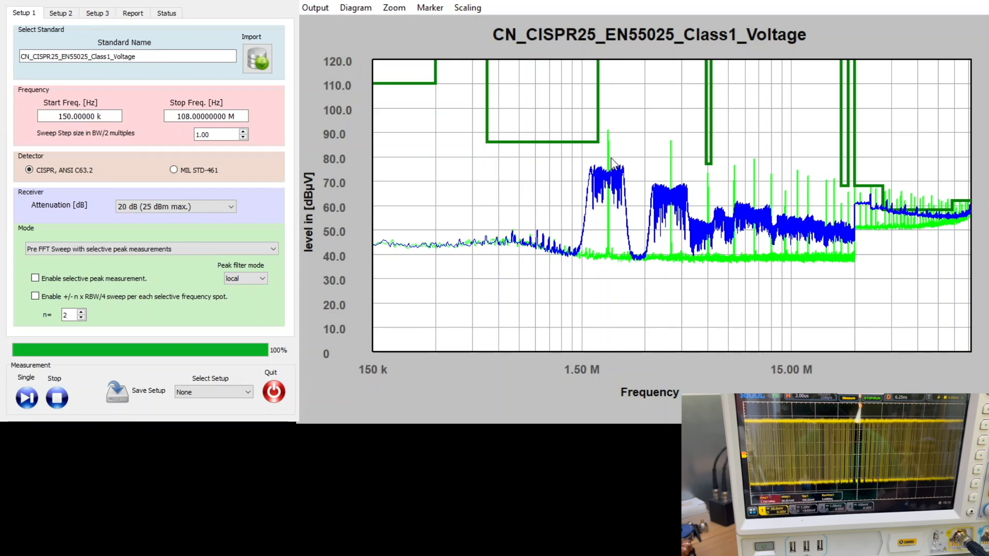
mouse_move(710, 195)
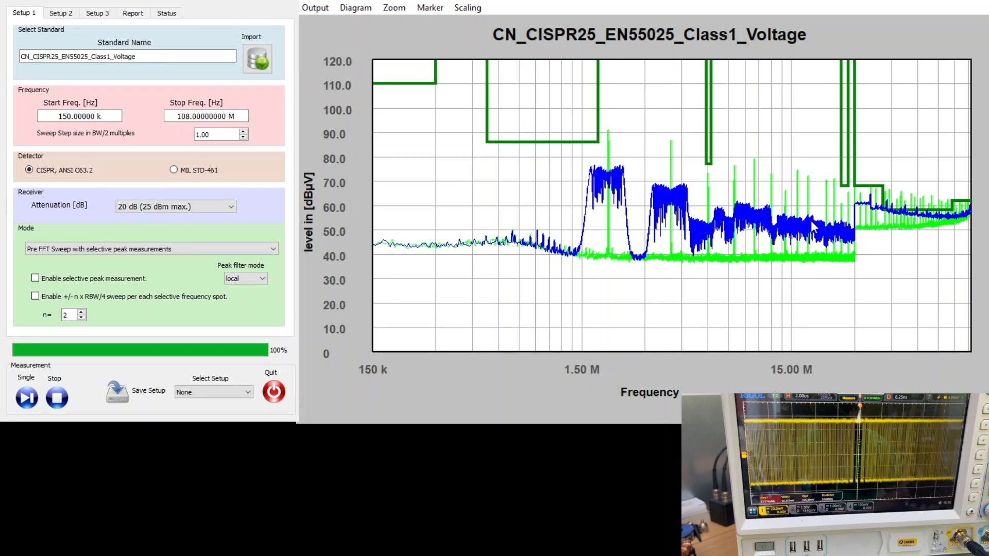
mouse_move(905, 199)
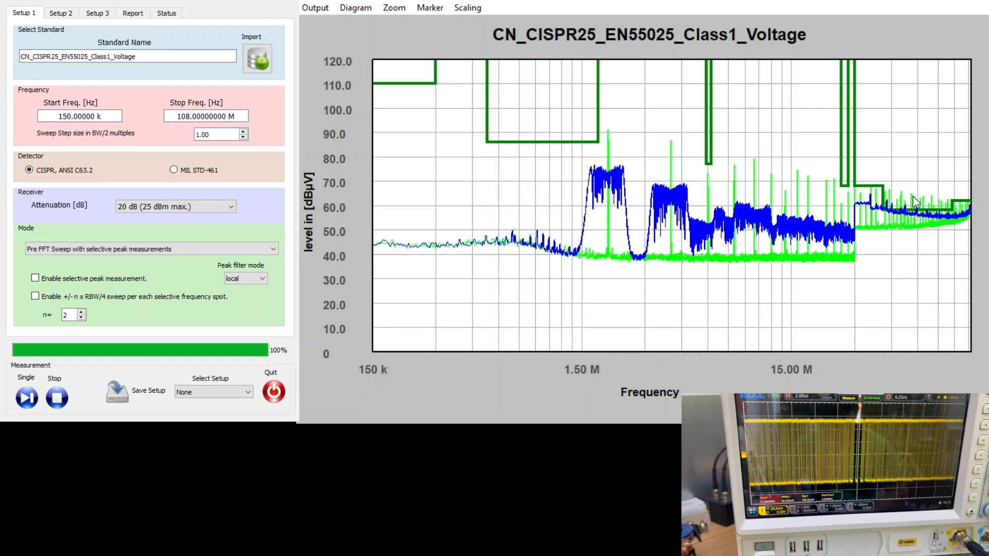
mouse_move(938, 215)
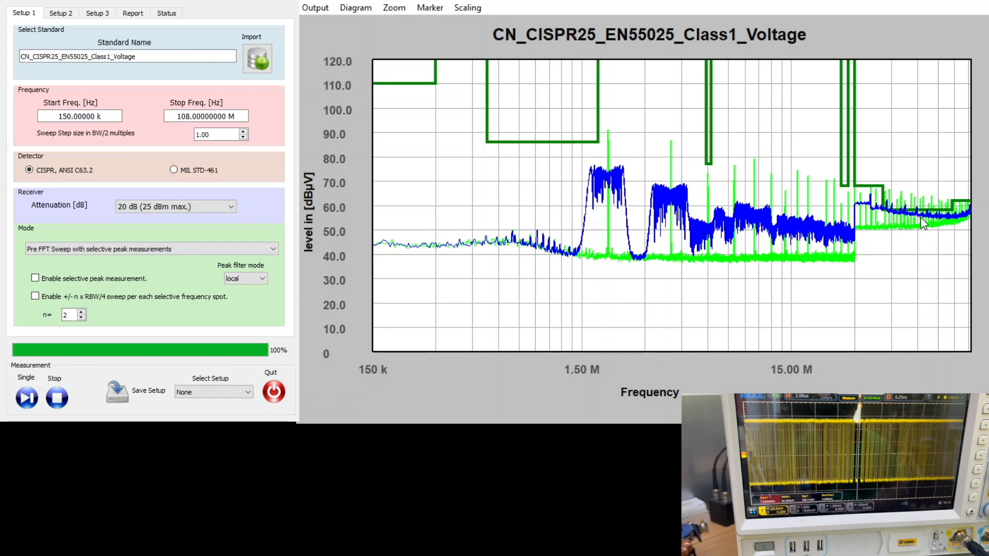
mouse_move(694, 200)
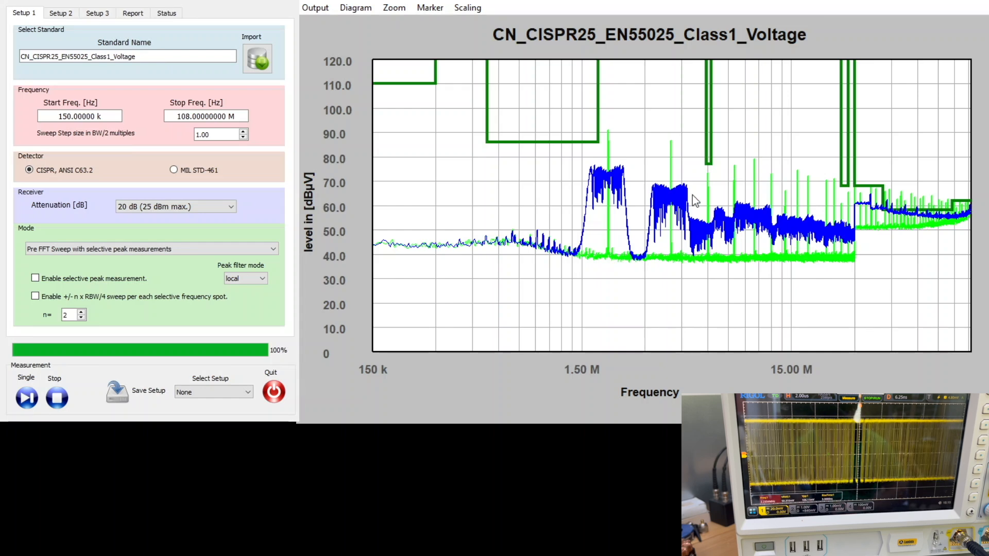
mouse_move(615, 255)
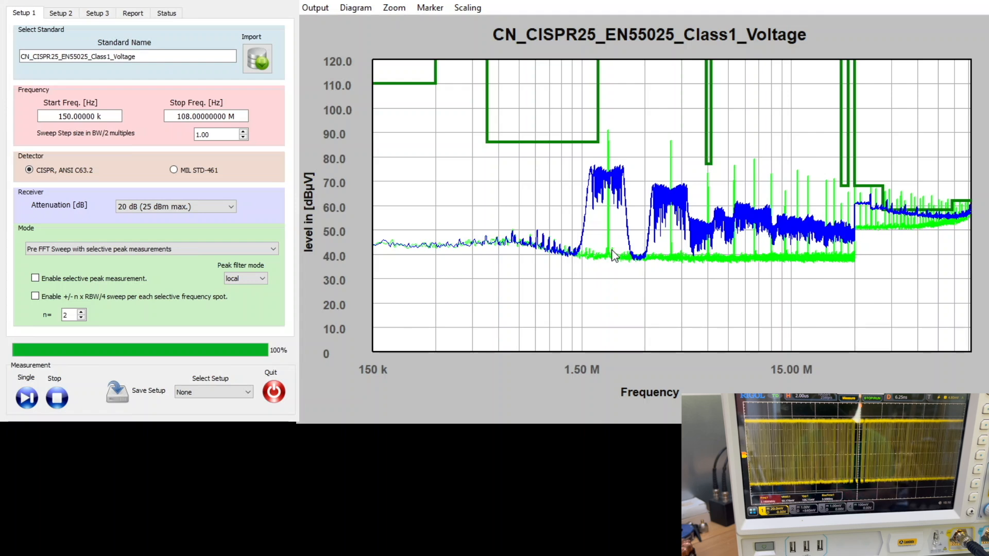
mouse_move(609, 225)
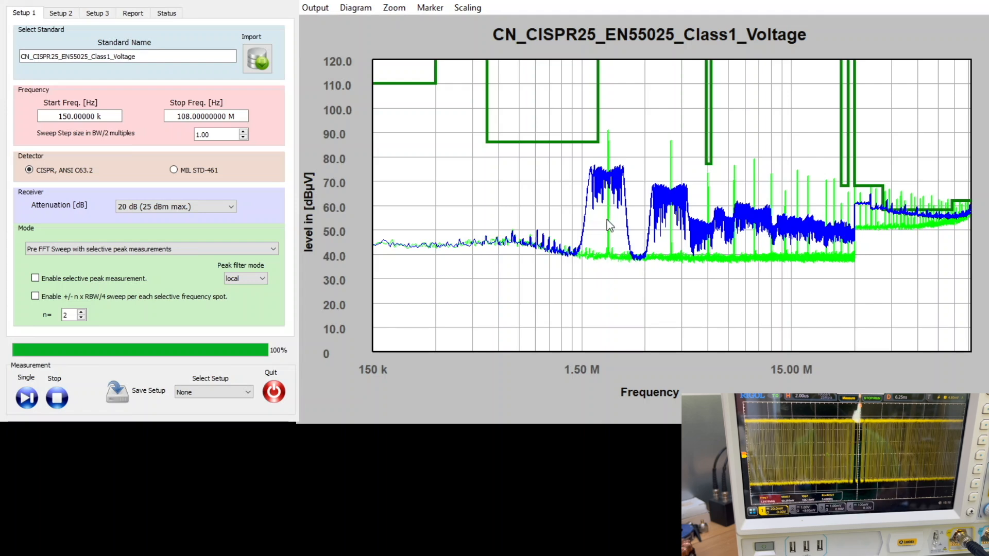
mouse_move(612, 140)
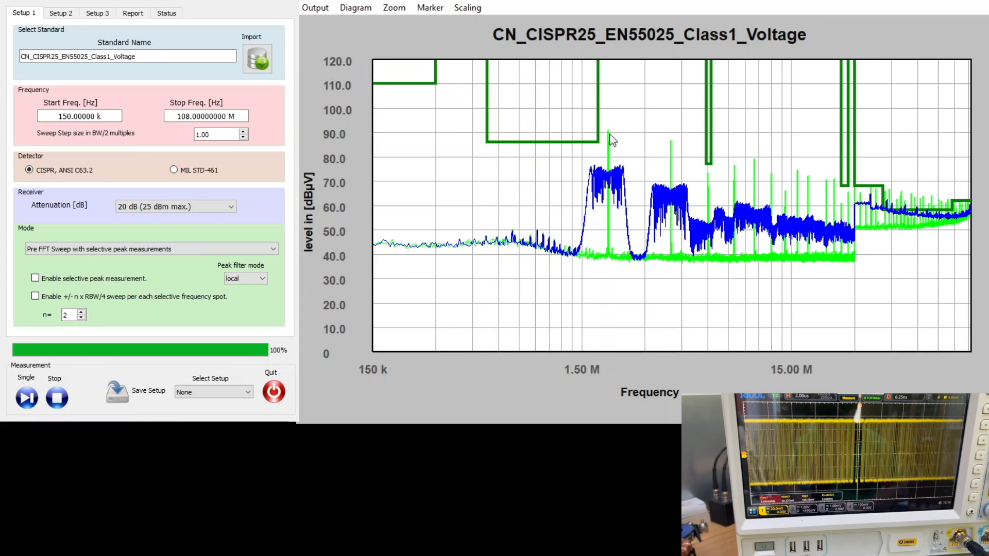
mouse_move(636, 194)
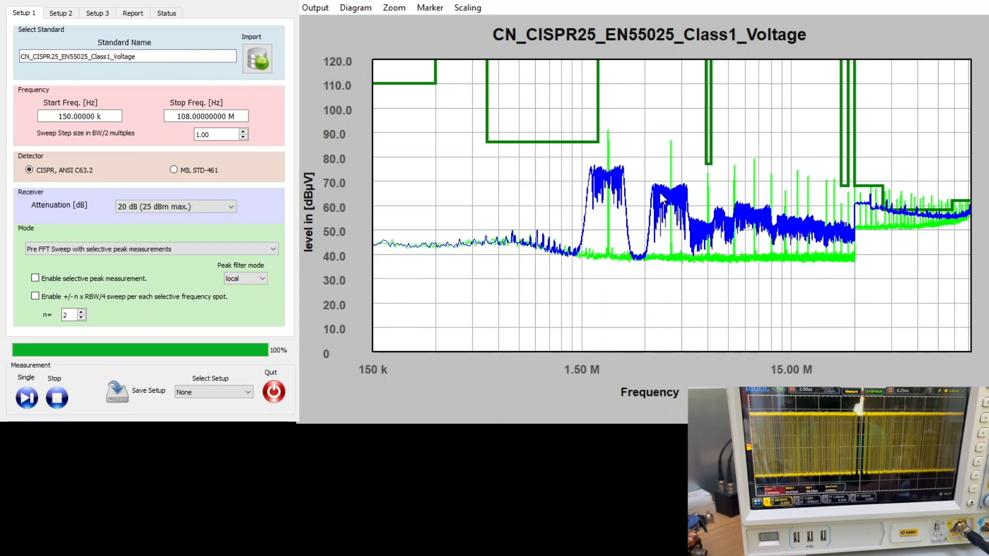
mouse_move(577, 315)
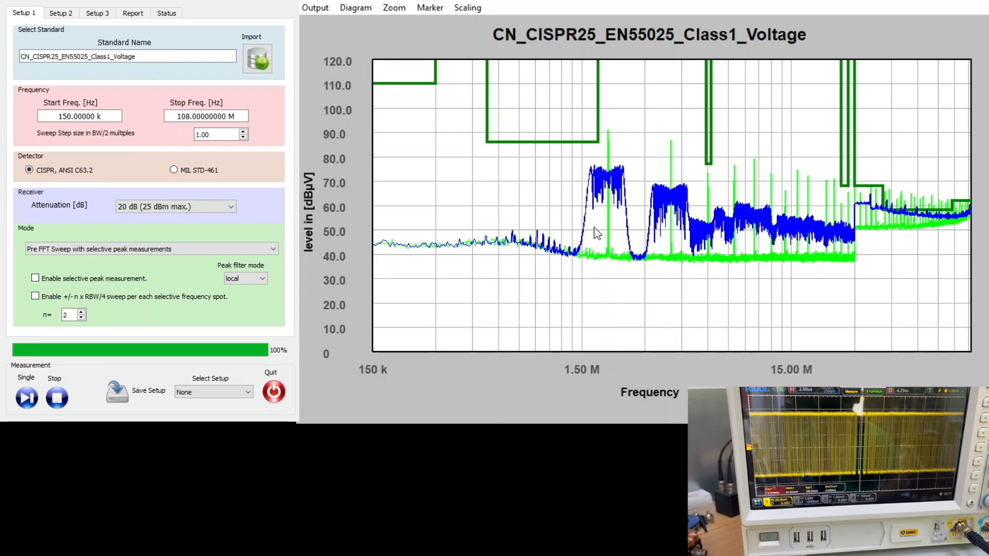
mouse_move(253, 384)
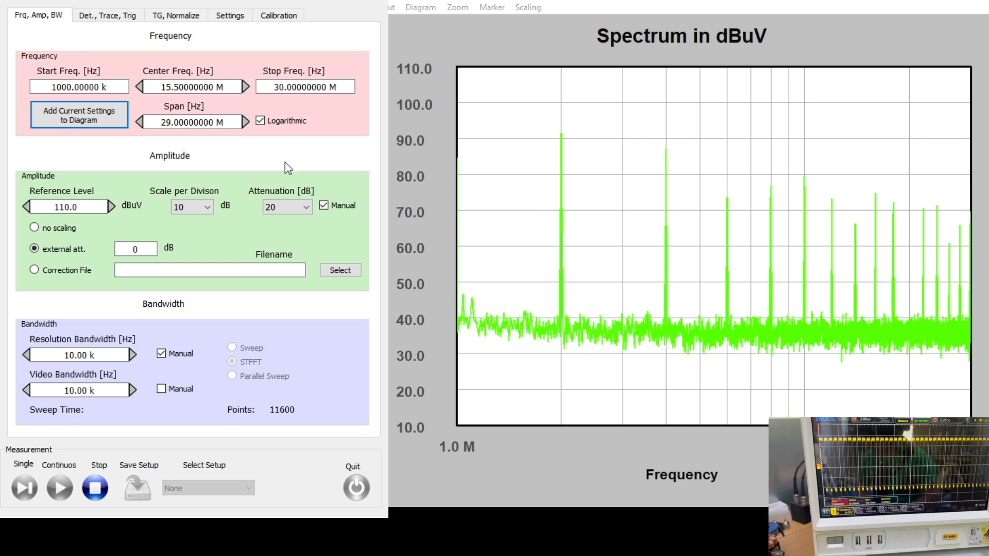
mouse_move(431, 395)
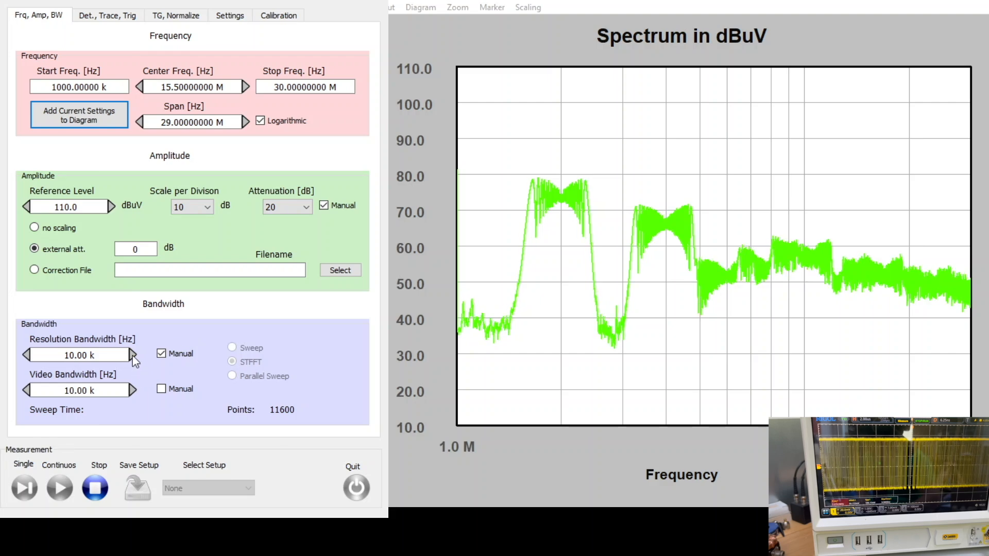
Step: Step the resolution bandwidth up from 10 k through 100 k to 1000 k
click(133, 355)
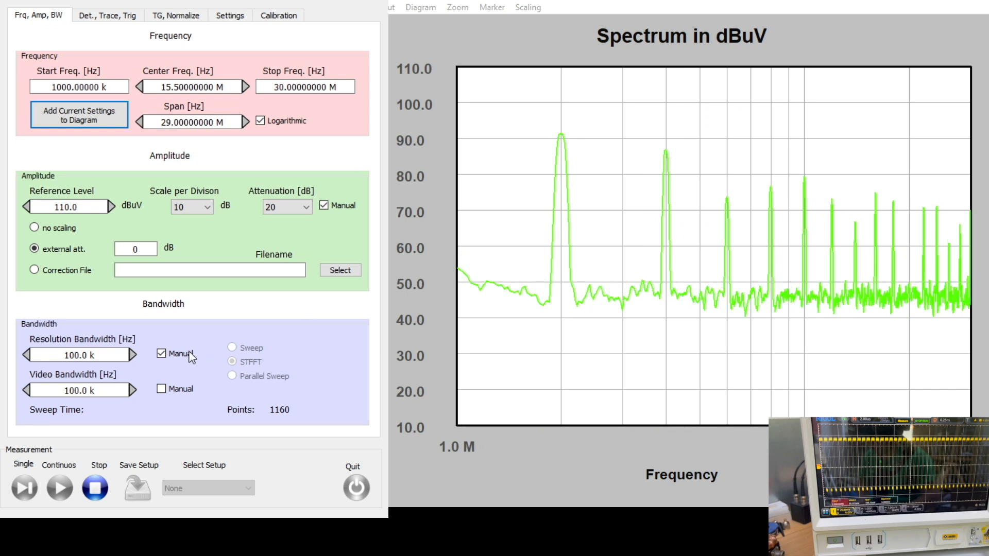
click(133, 355)
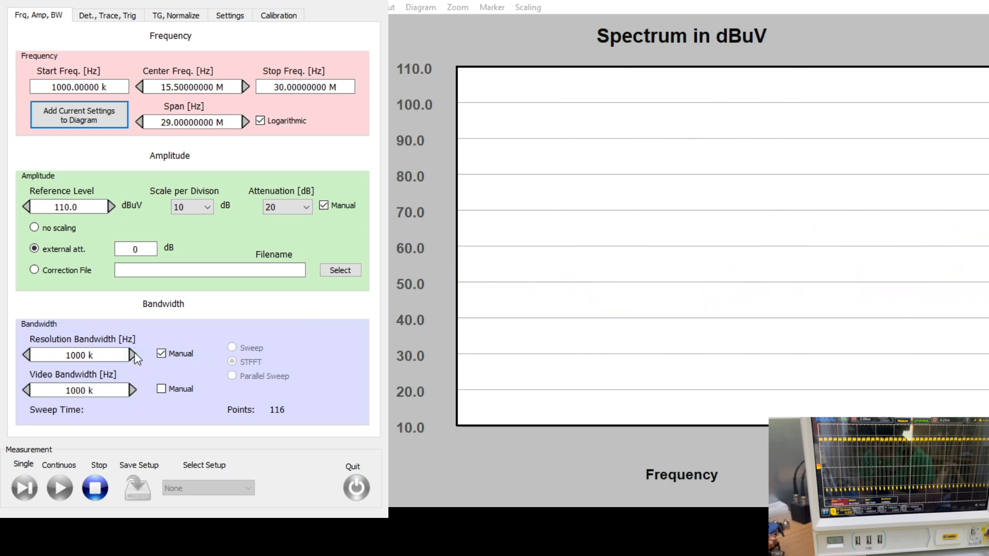